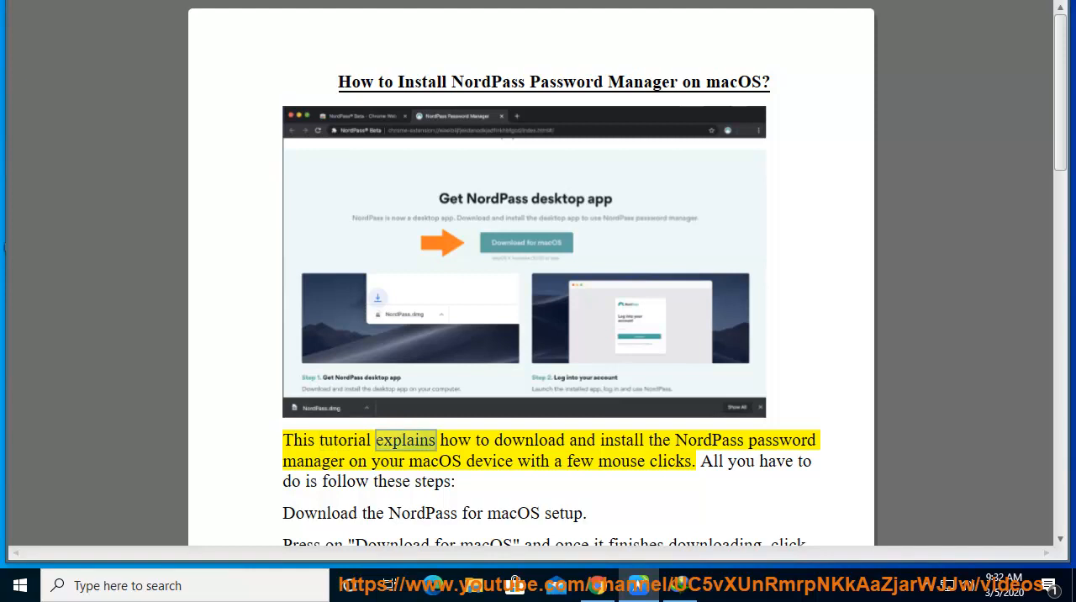
# Step: Follow the narration down to the 'drag NordPass to Applications' step and its illustration
pyautogui.doubleClick(781, 441)
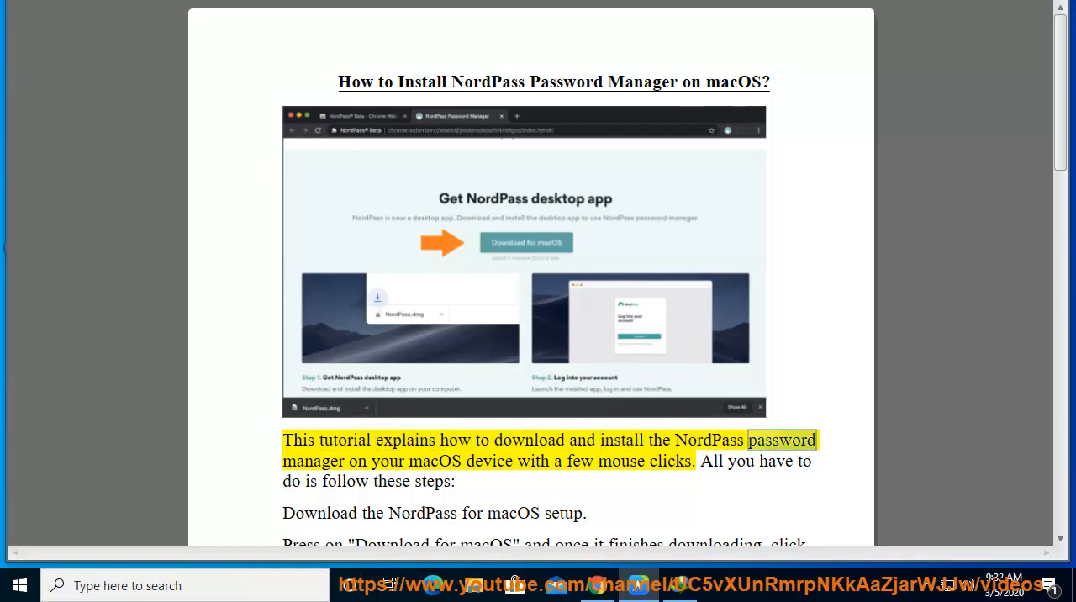
pyautogui.doubleClick(619, 461)
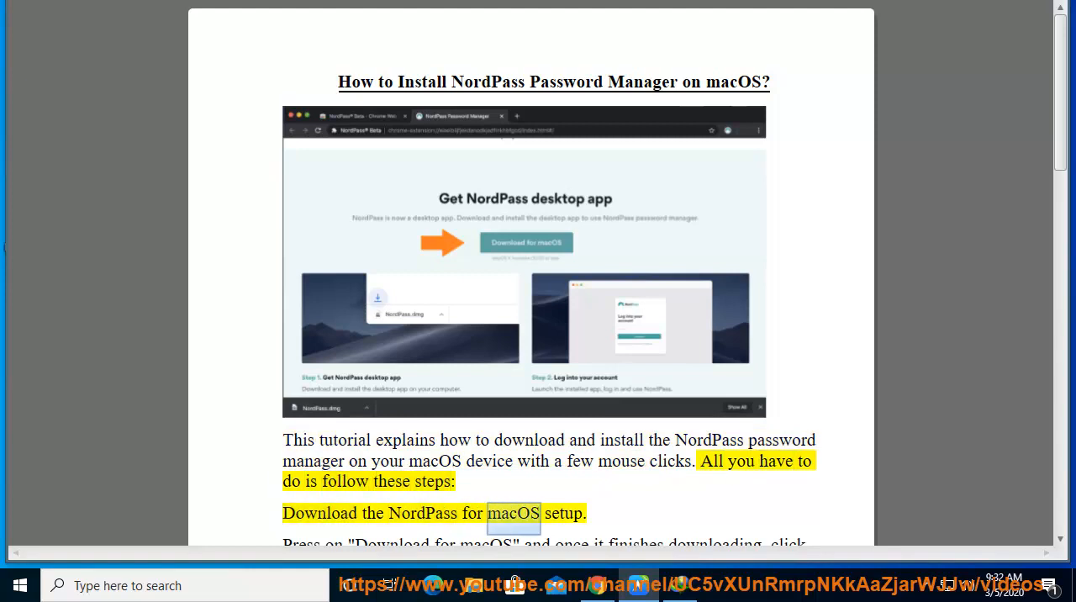
pyautogui.scroll(-3)
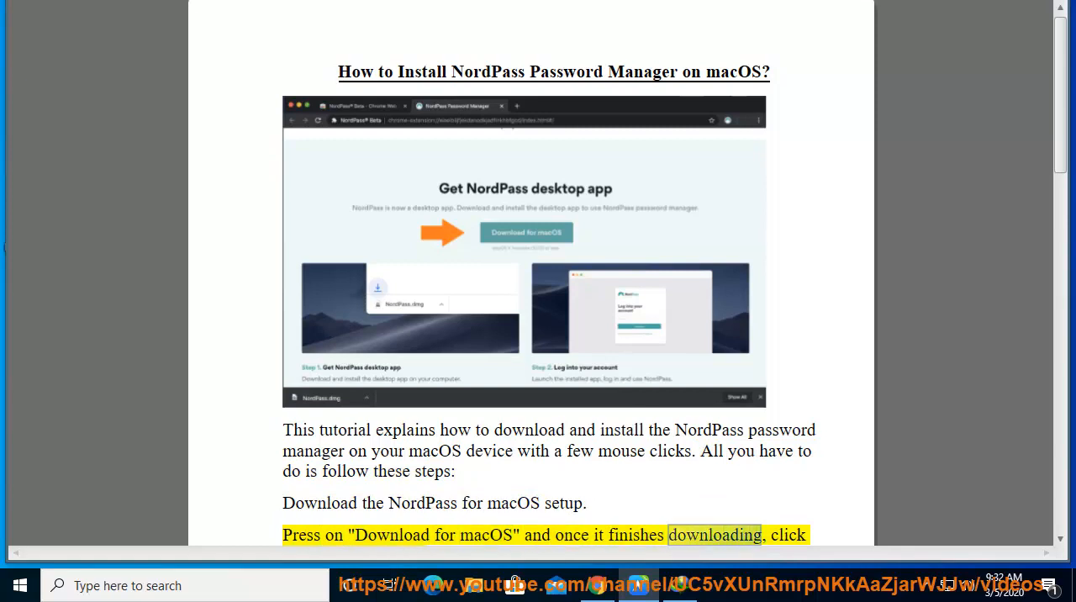
pyautogui.scroll(-3)
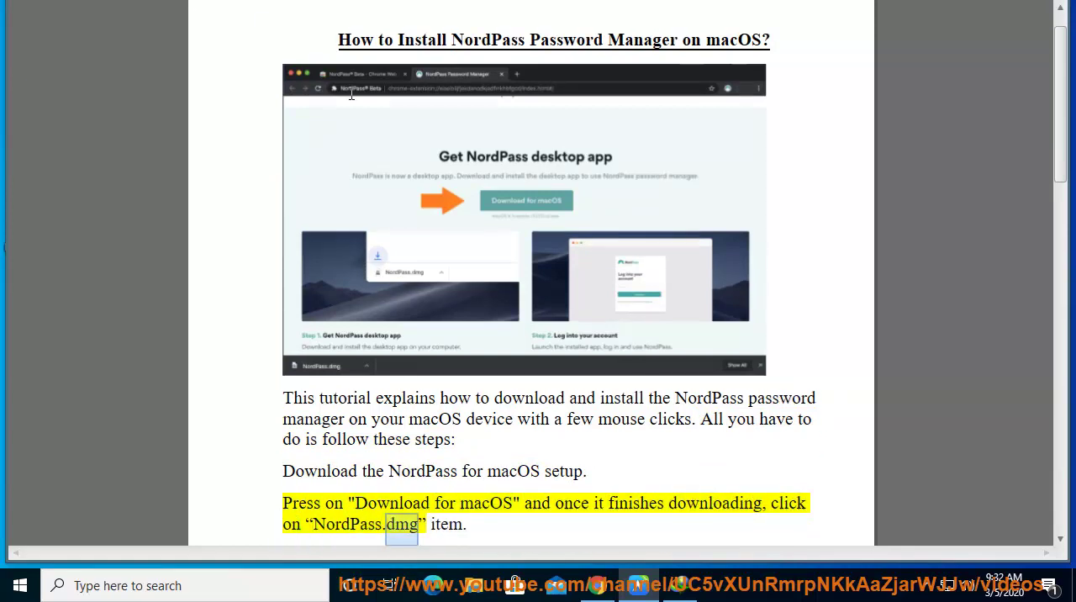
pyautogui.scroll(-3)
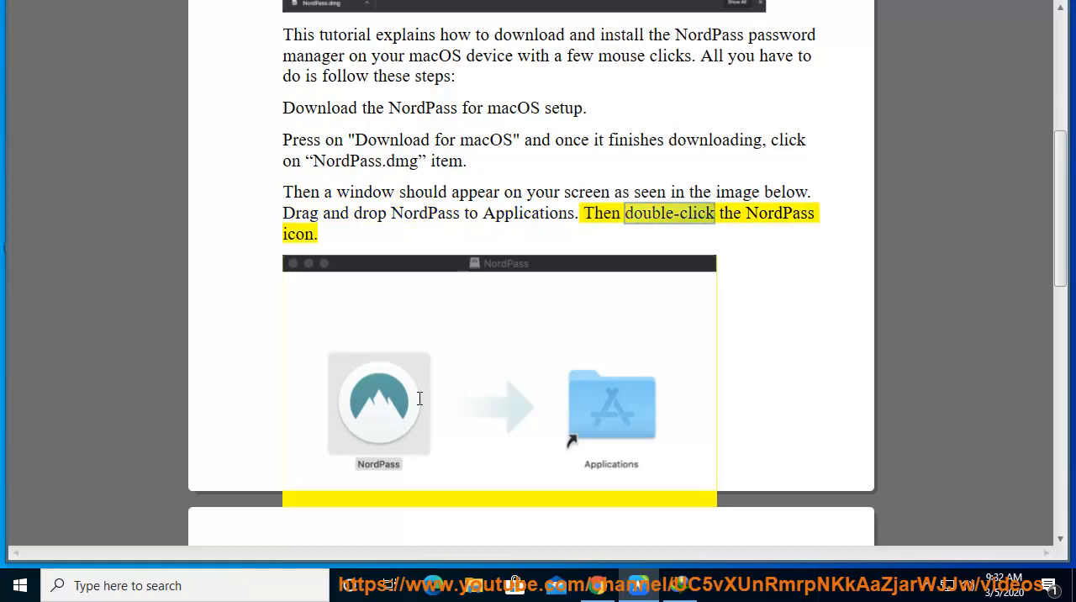
# Step: Scroll to the closing paragraph about Windows or Linux download instructions as it is narrated
pyautogui.scroll(-3)
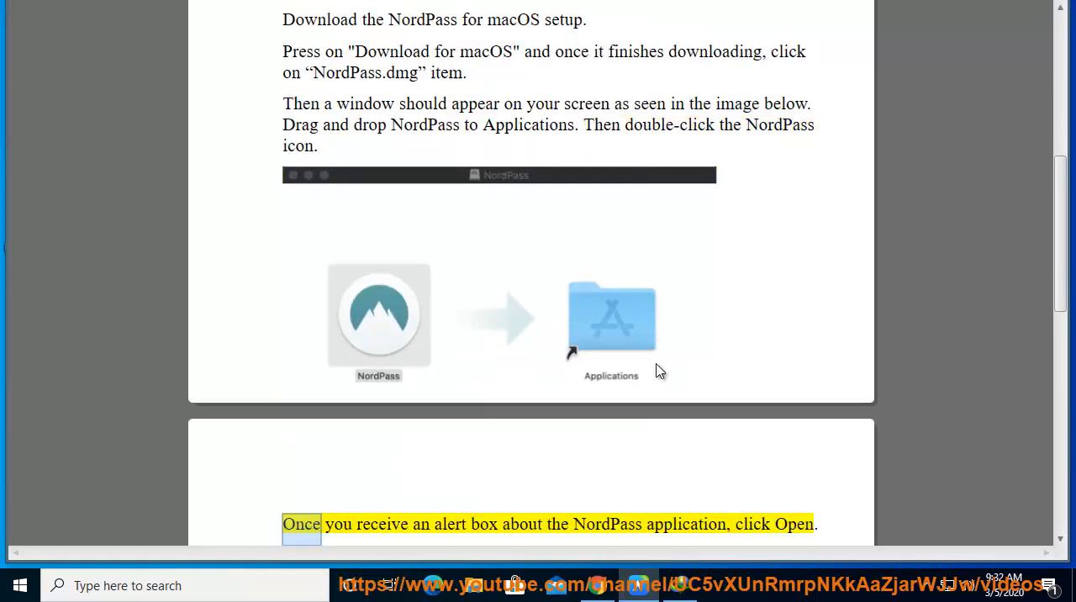
pyautogui.scroll(-3)
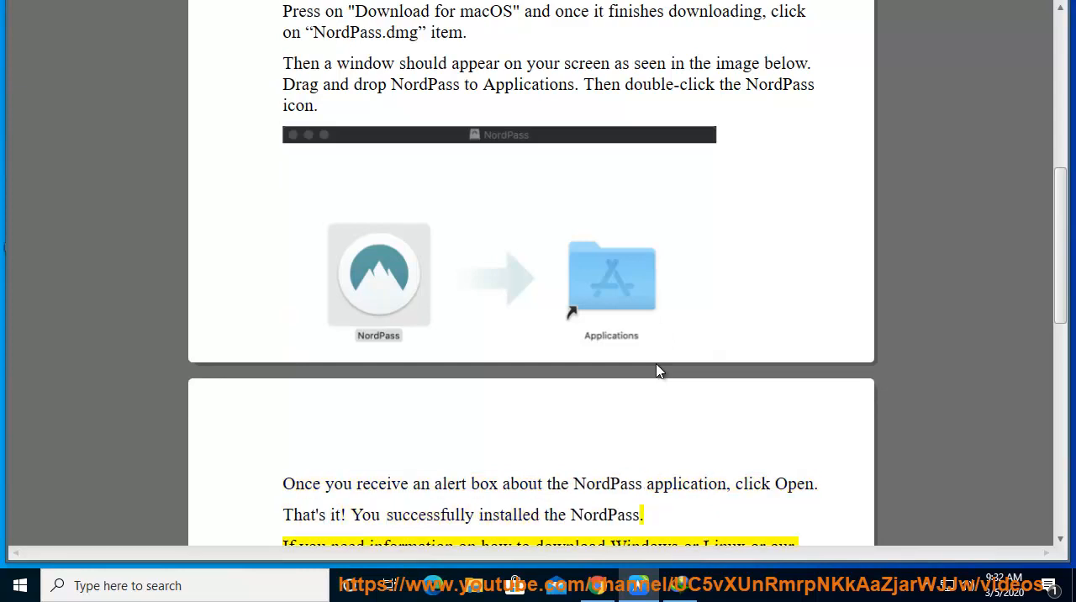
pyautogui.scroll(-3)
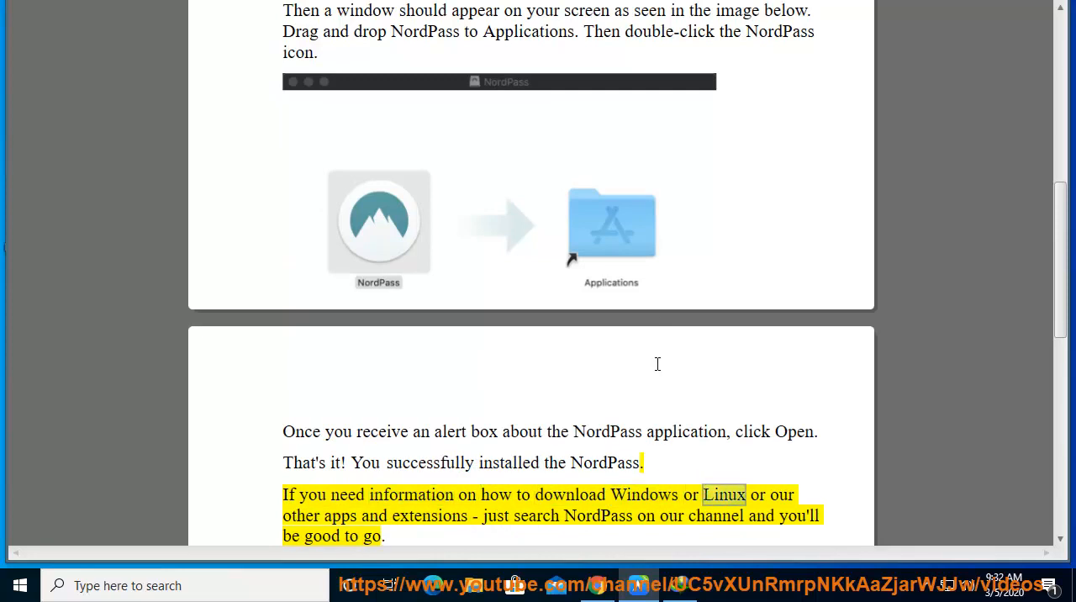
pyautogui.doubleClick(496, 517)
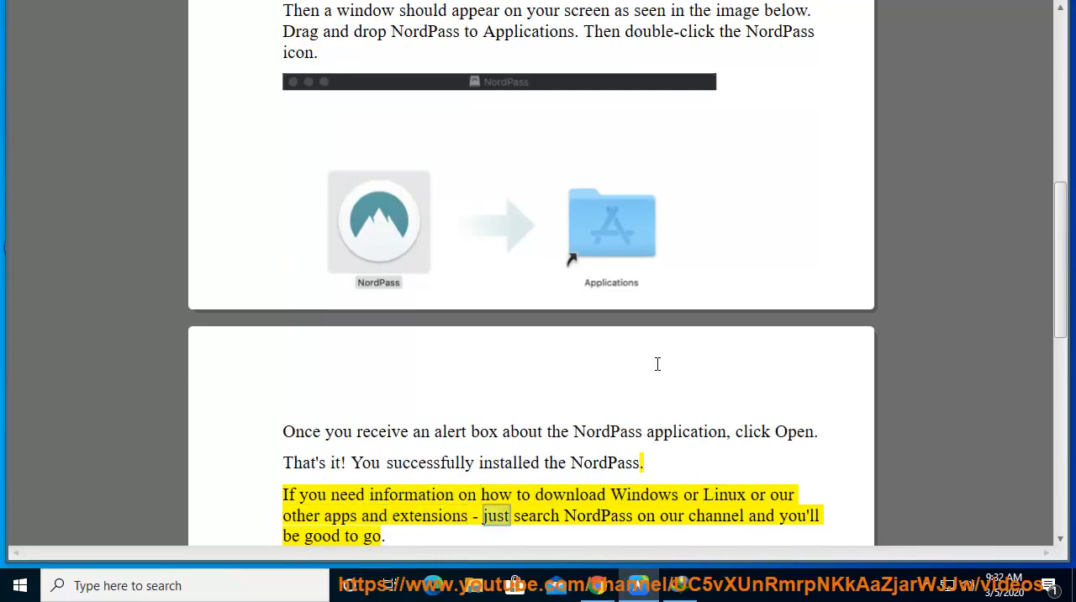